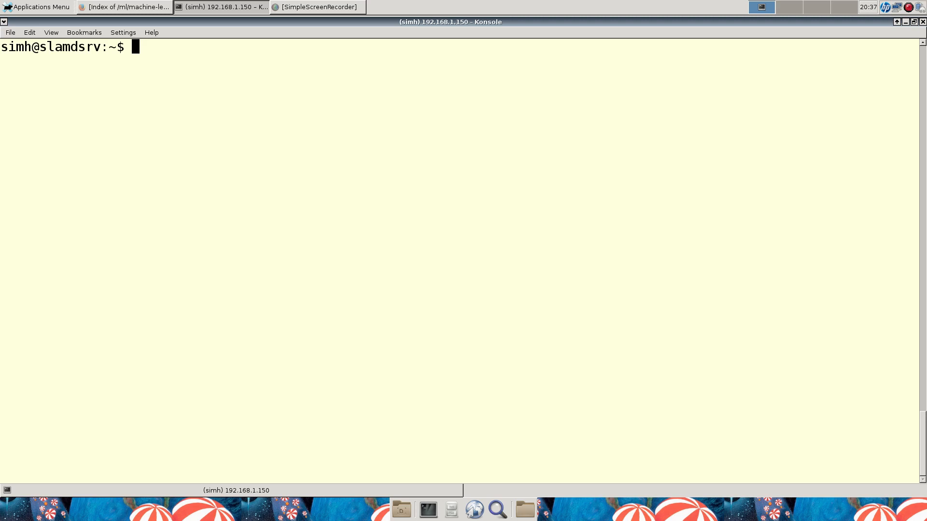
Start a screen serial session on /dev/ttyUSB0 at 9600 baud to reach the workstation.
type("screen /dev/ttyUSB0 9600")
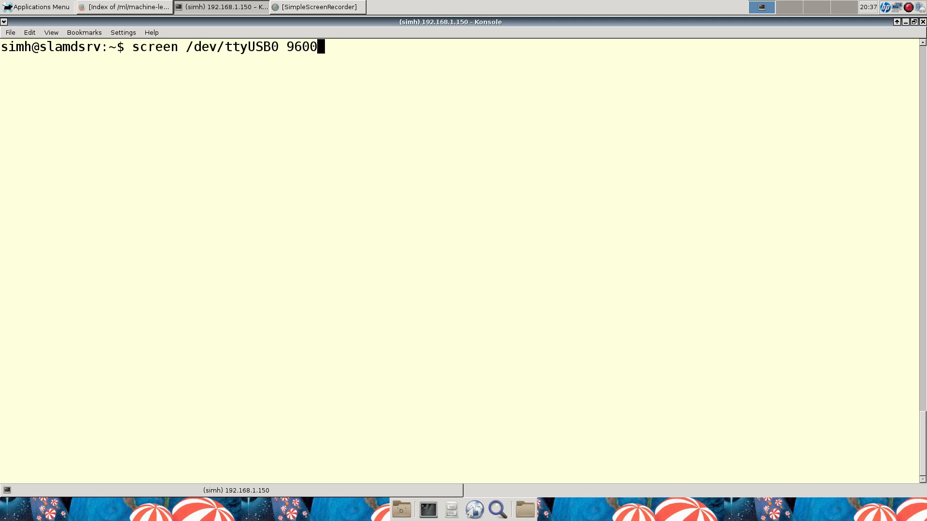
key("Return")
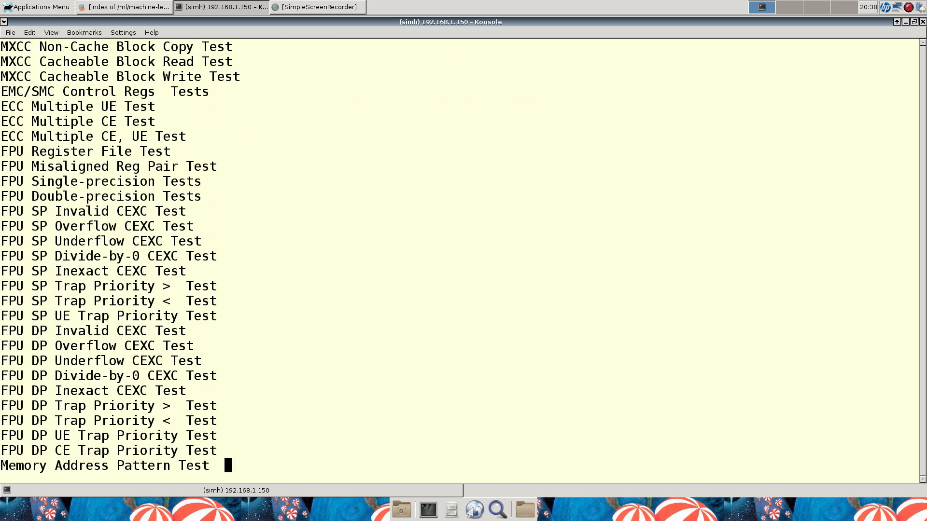
Scroll through the POST diagnostic output while the FPU, memory and interrupt tests run.
scroll("down", 3)
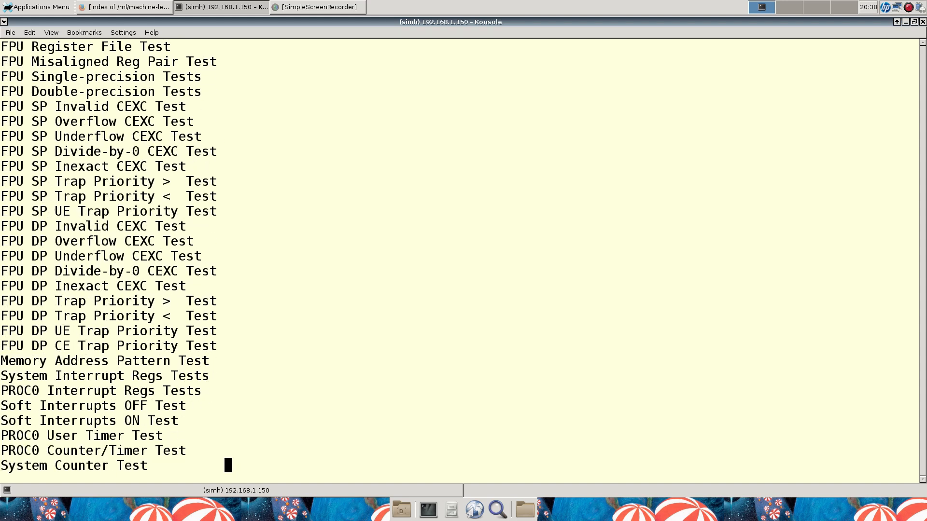
scroll("down", 3)
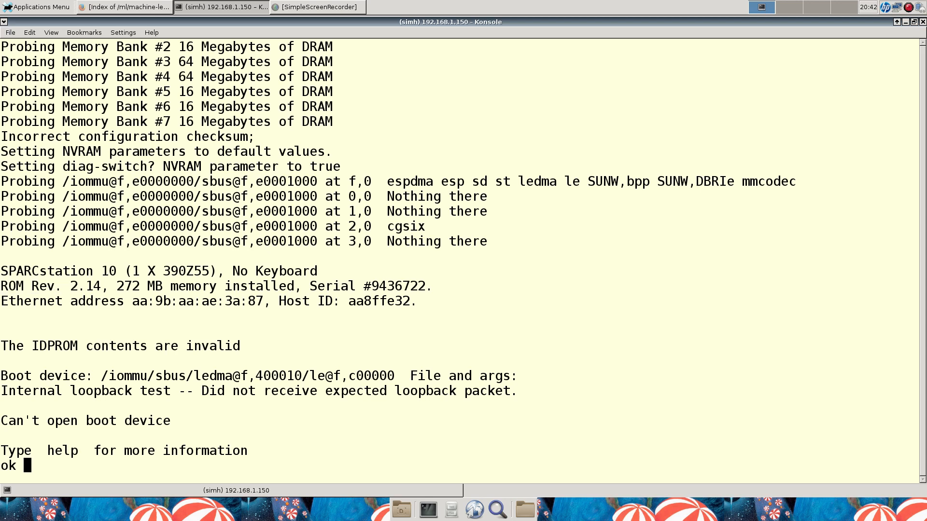
Highlight the ROM revision 2.14 and memory details in the startup banner at the ok prompt.
double_click(50, 285)
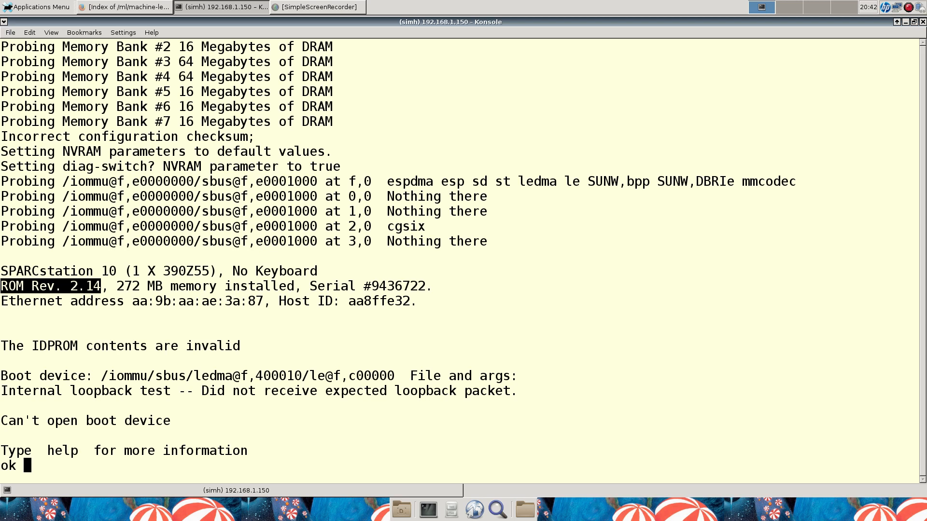
double_click(381, 301)
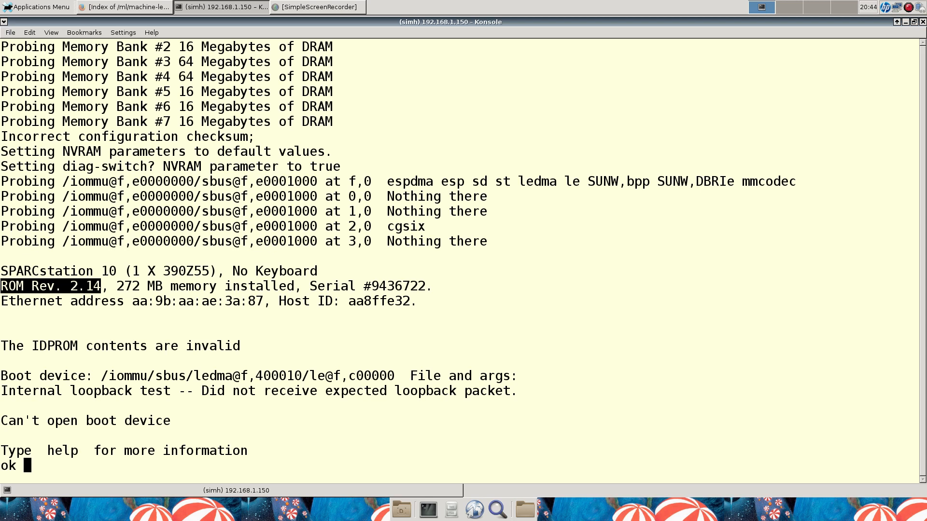
List OpenBoot's main help categories, then the help for the diagnostic routines.
type("help")
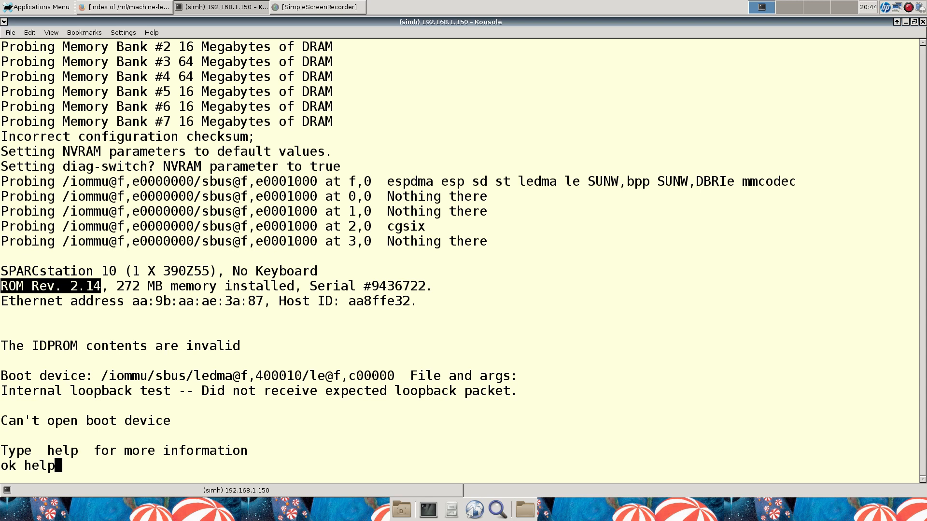
key("Return")
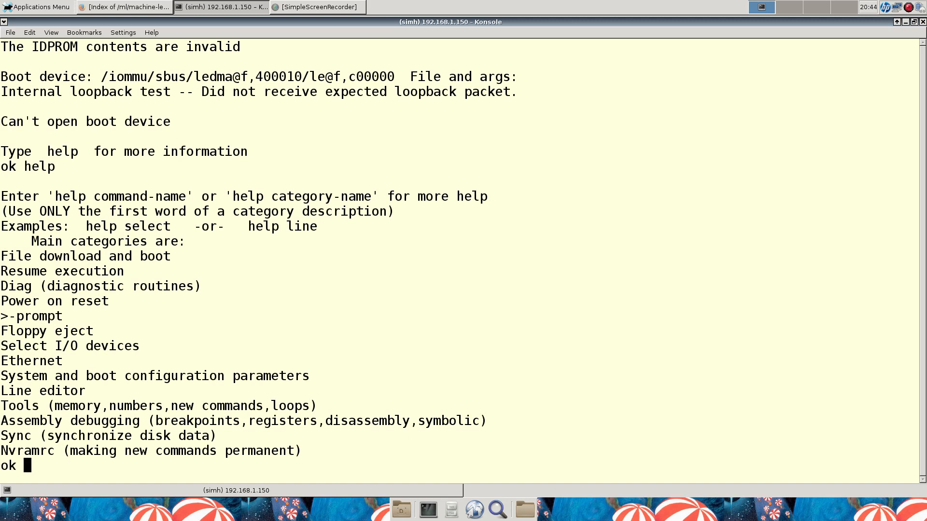
type("help")
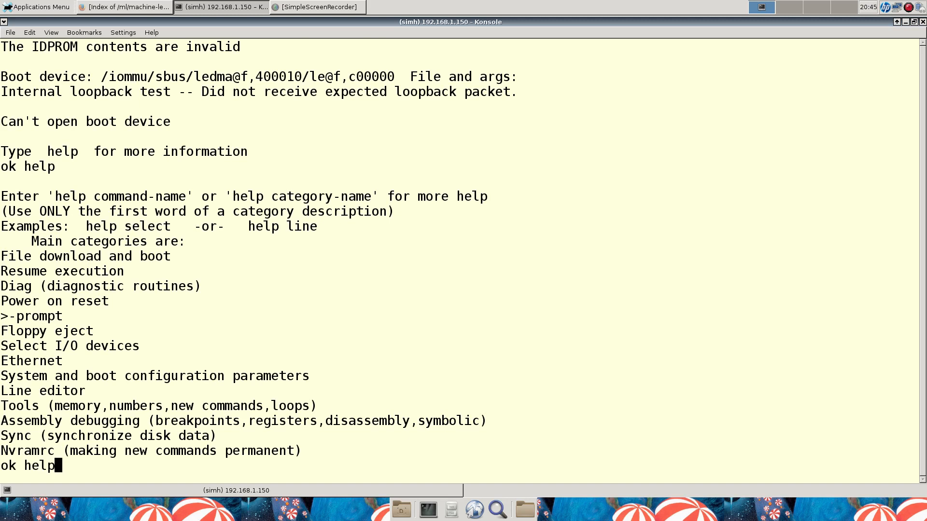
type("di")
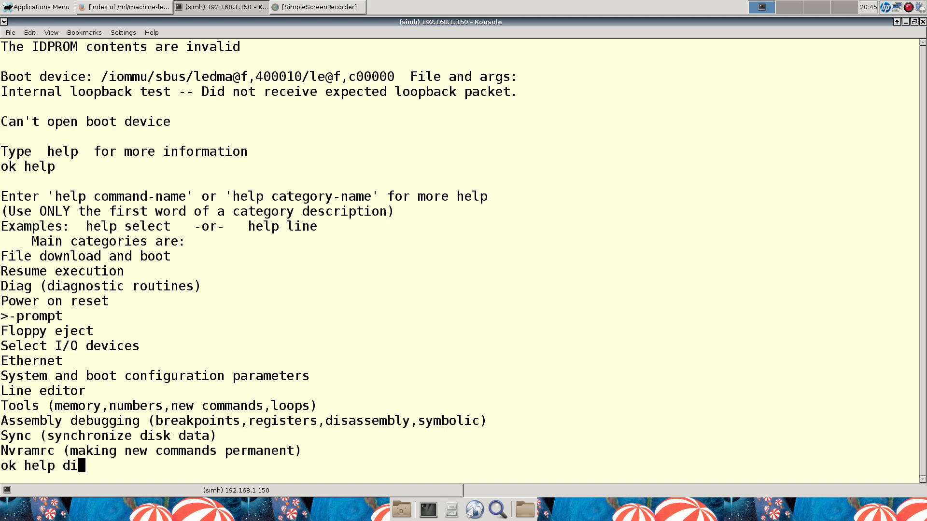
key("Return")
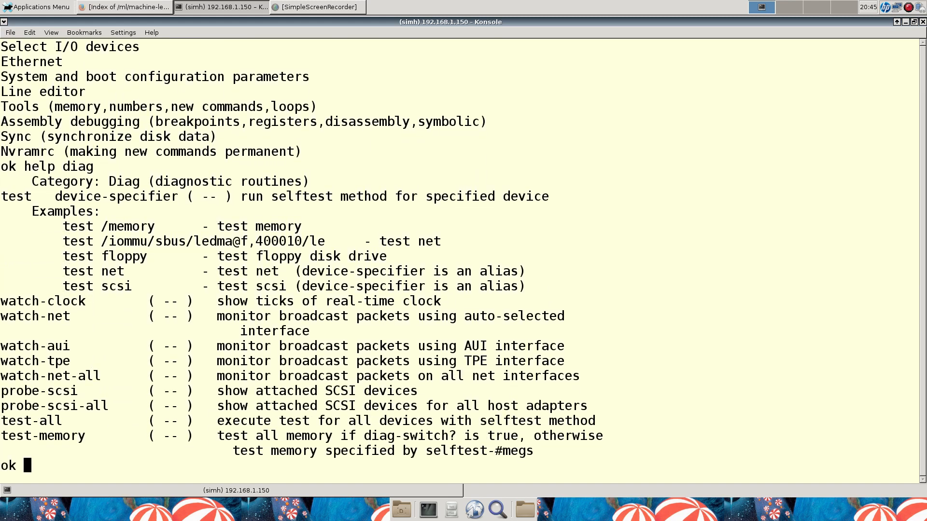
Run probe-scsi and probe-scsi-all, finding the Seagate ST11200N disk at target 0.
type("probe-s")
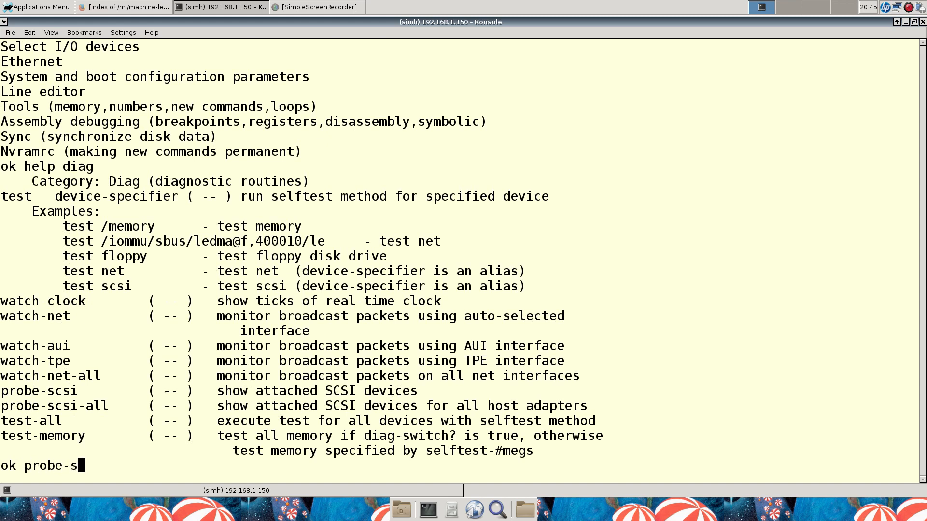
key("Return")
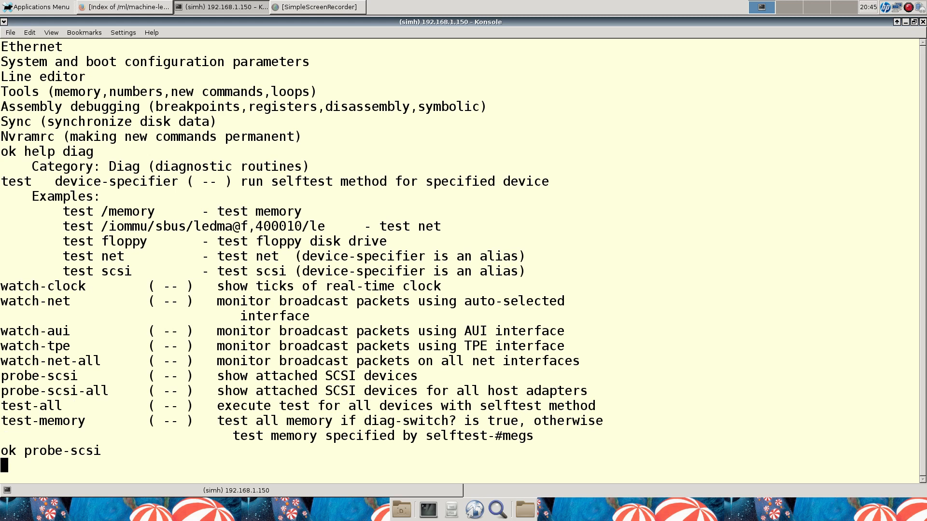
key("Return")
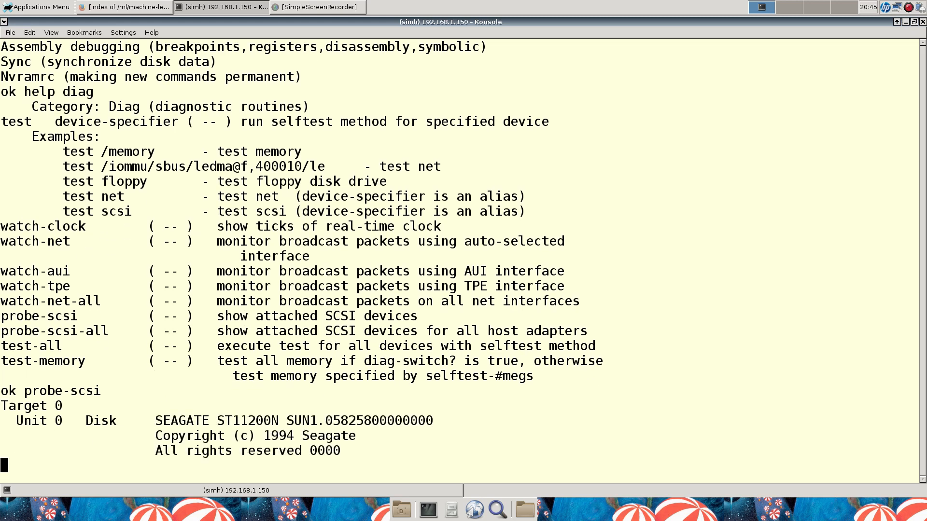
key("Return")
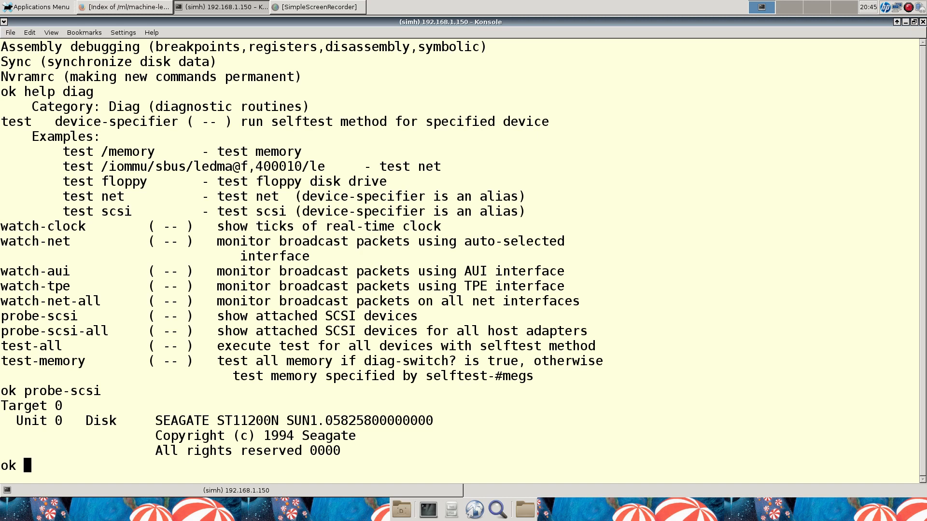
type("probe-s")
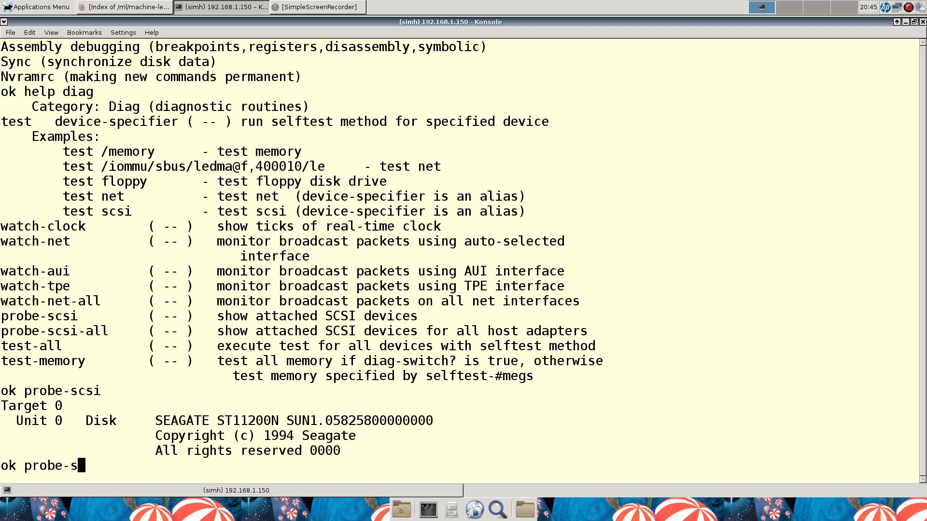
key("Return")
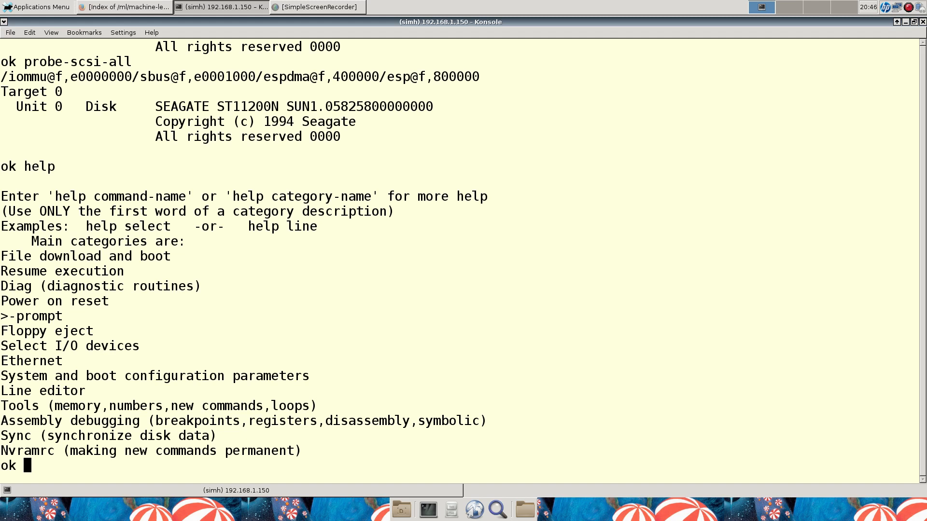
Show the system-configuration help, then run printenv to list NVRAM parameters and defaults.
type("help system")
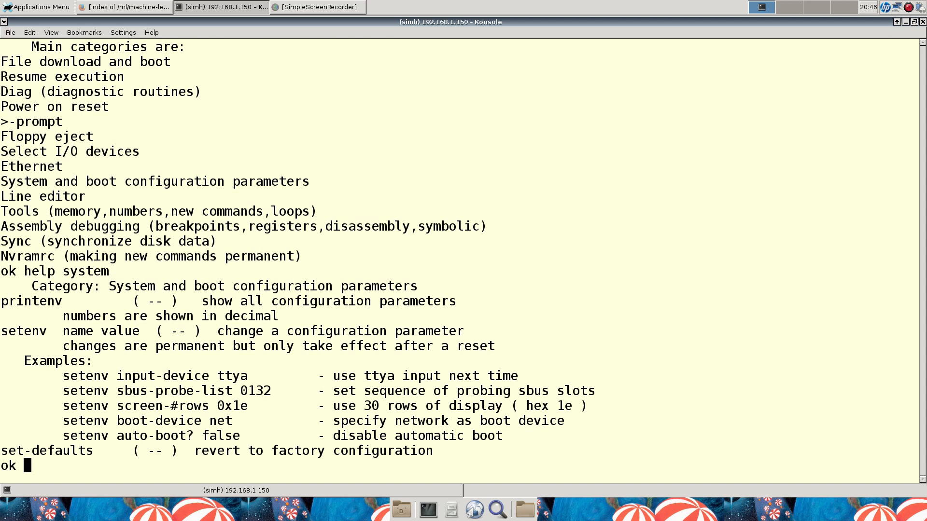
type("[r")
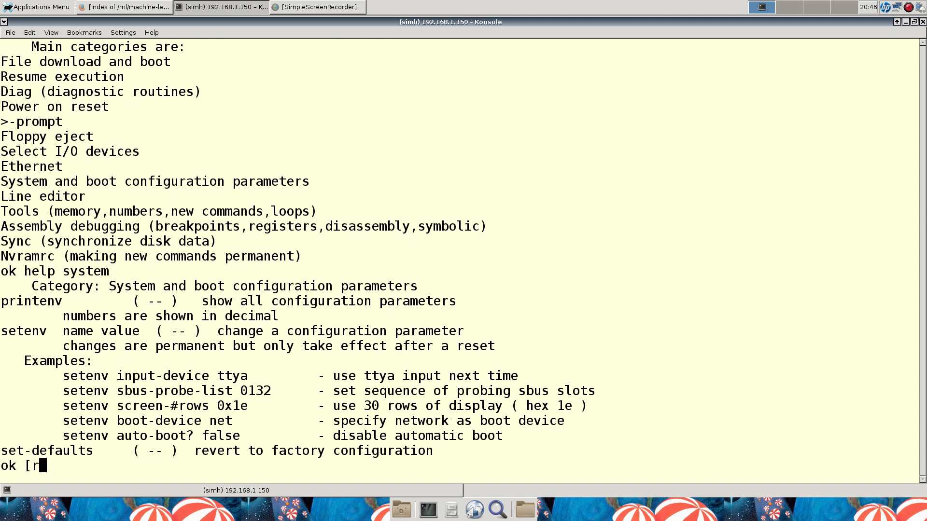
type("prine")
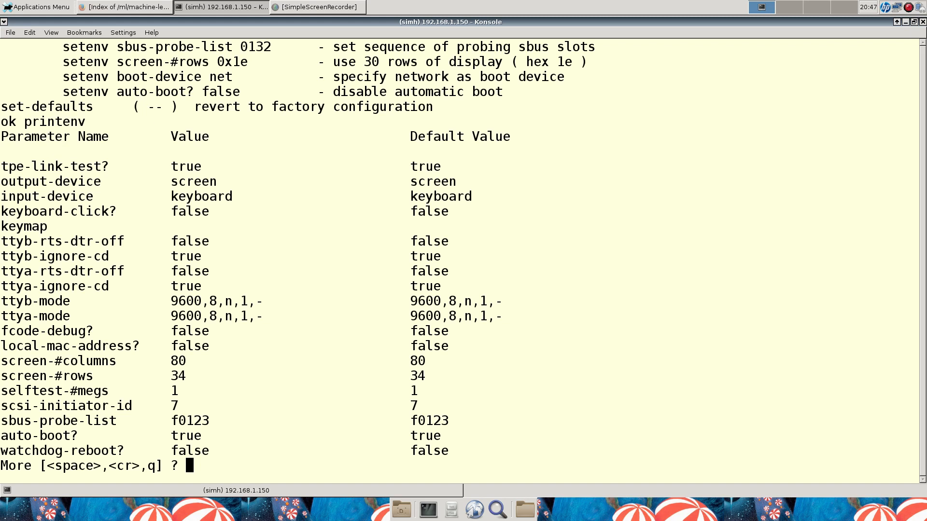
Page through the rest of printenv, then show the SPARCstation 10 banner (ROM 2.14, 272 MB).
key("space")
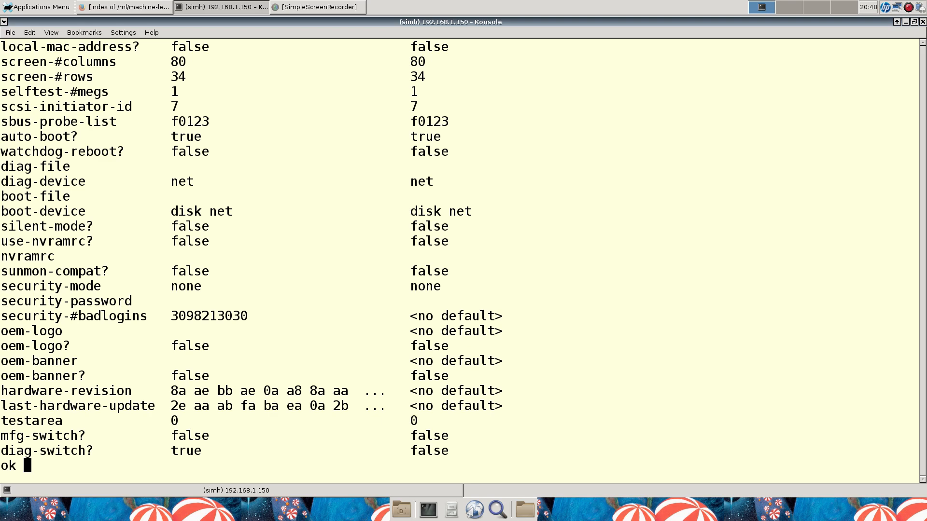
type("banner")
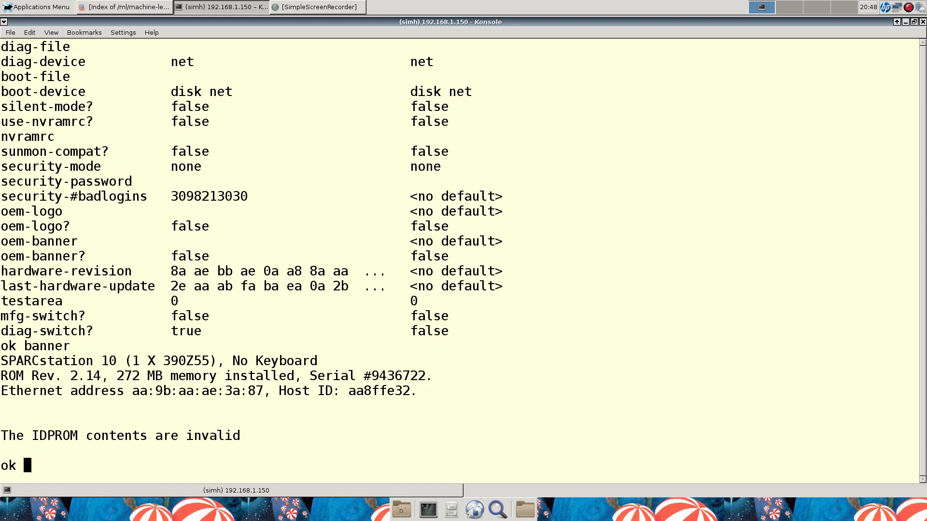
Dump the ID PROM with .idprom, then run module-info showing one 50 MHz SuperSPARC CPU.
type(".idprom")
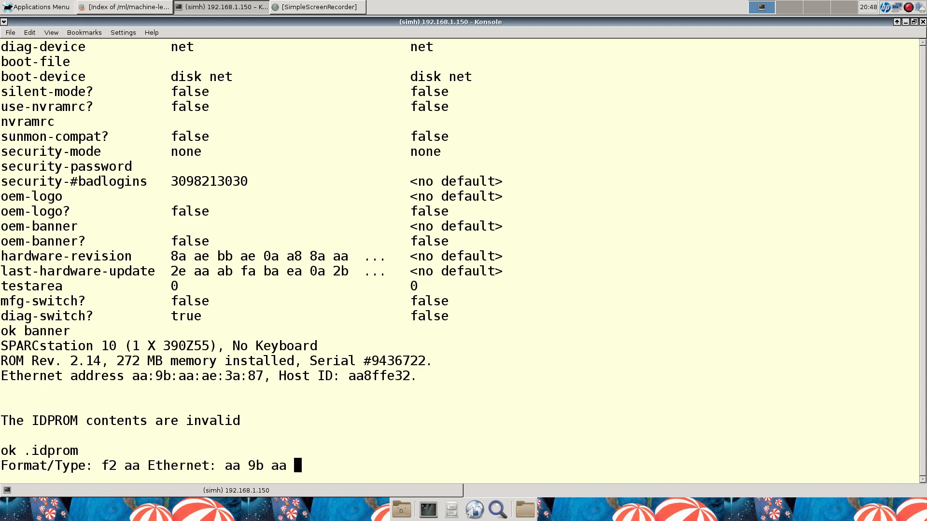
key("Return")
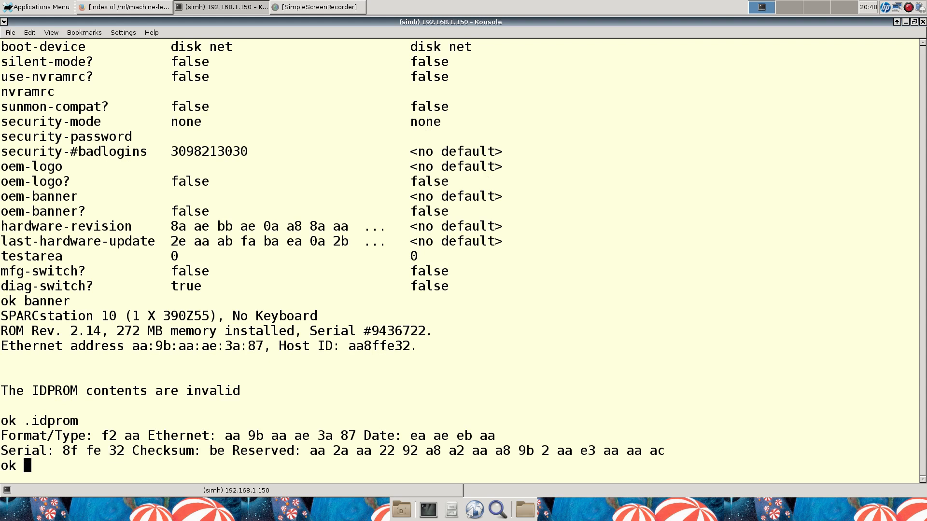
type("module-info")
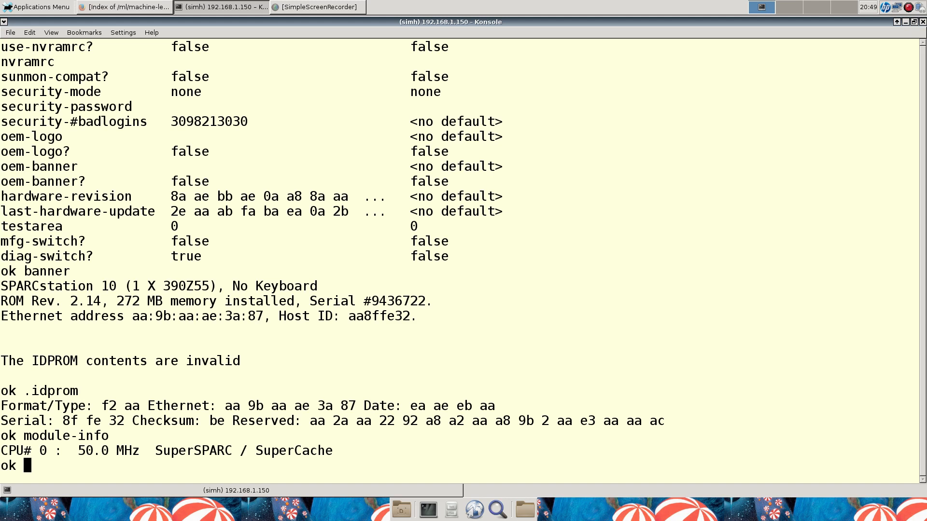
Boot the workstation from disk3 at the ok prompt.
type("b")
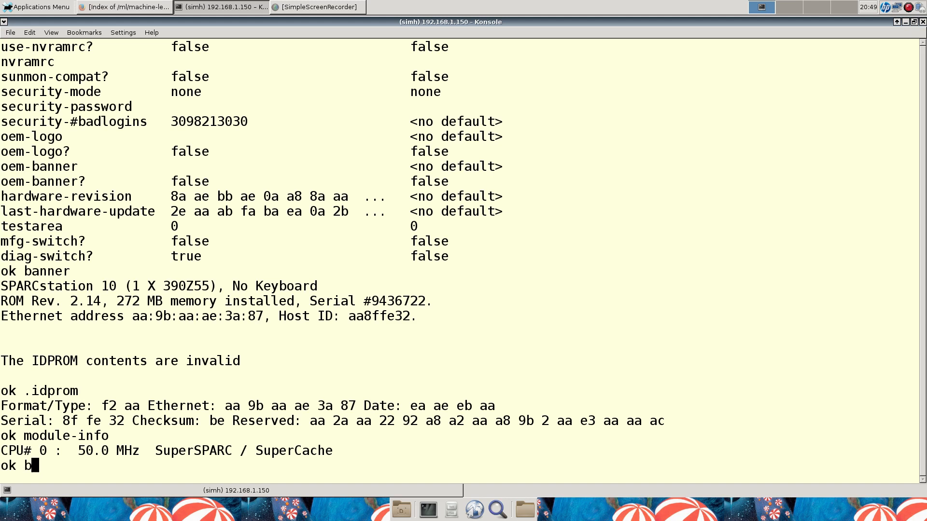
type("oot disk3")
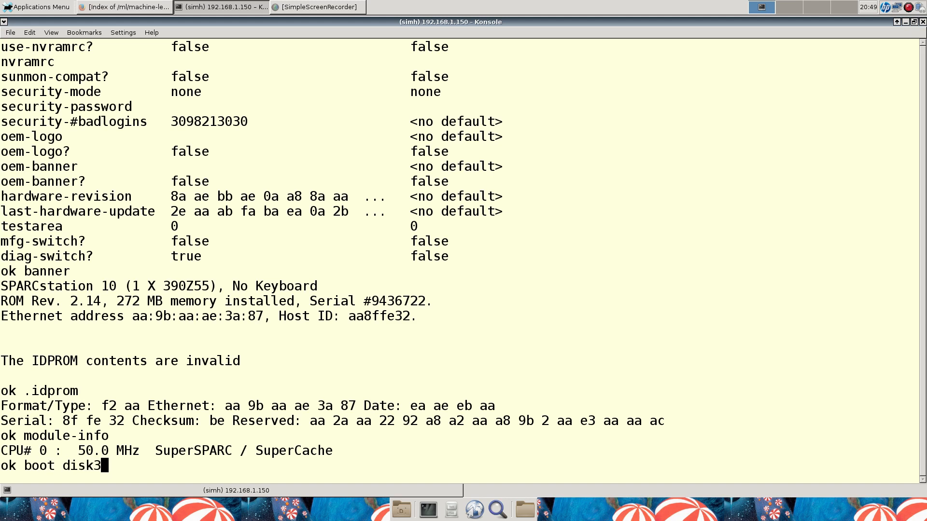
key("Return")
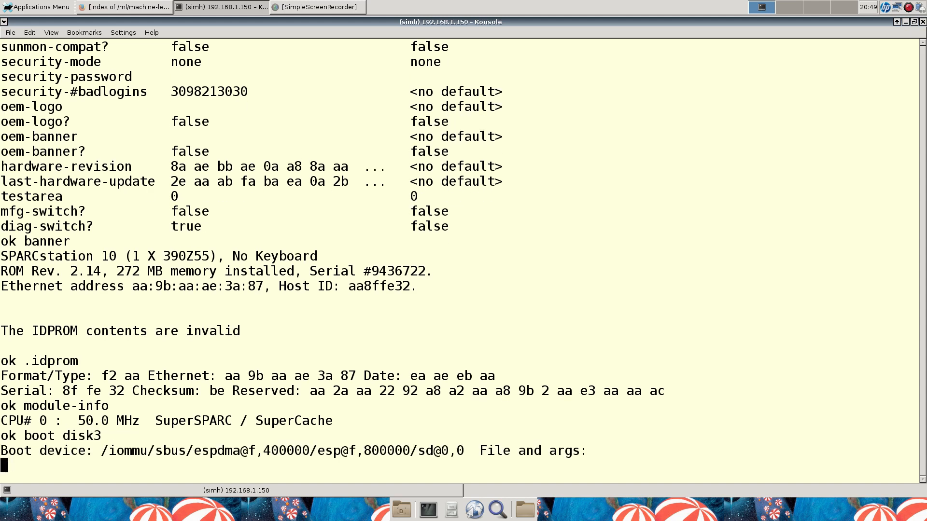